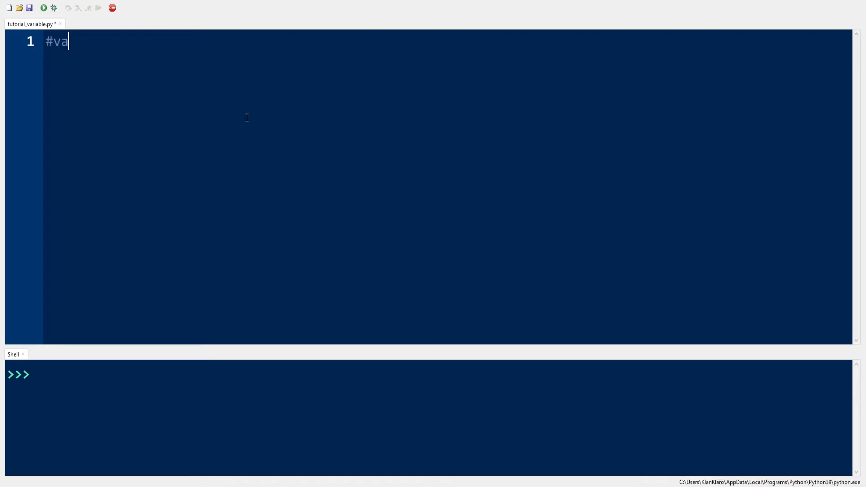
- Write the opening comment #variable names at the top of the script
{"action": "type", "text": "riable"}
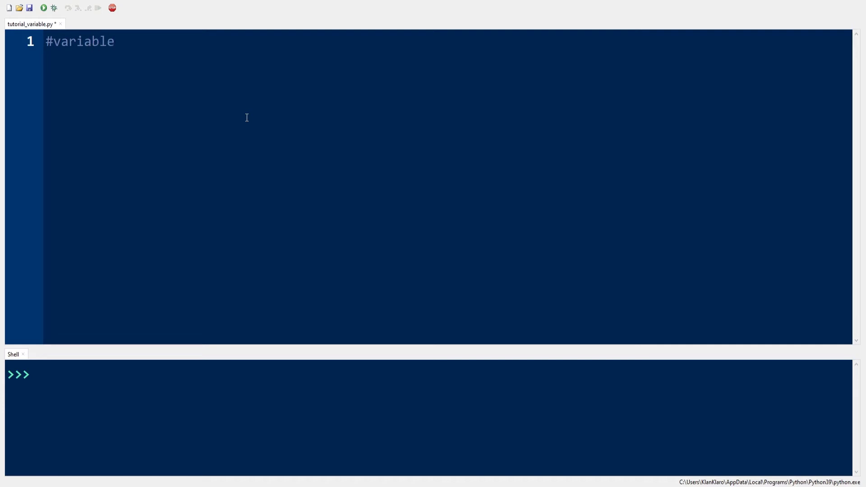
{"action": "key", "text": "BackSpace"}
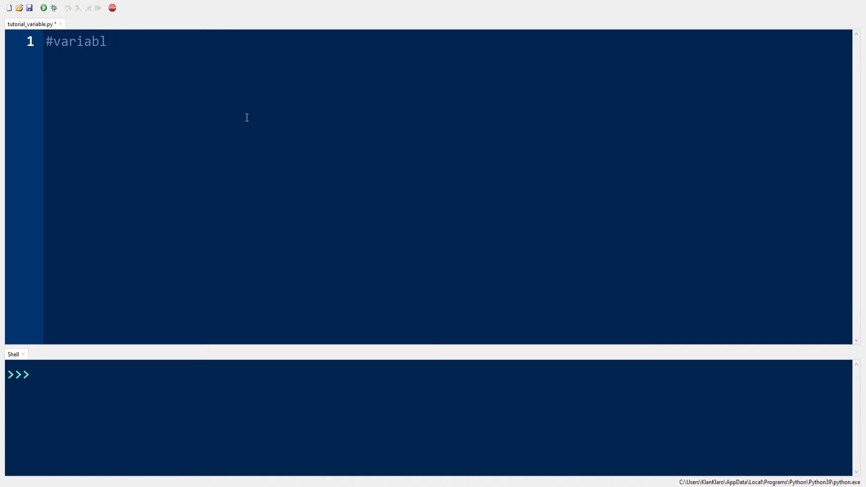
{"action": "type", "text": "e"}
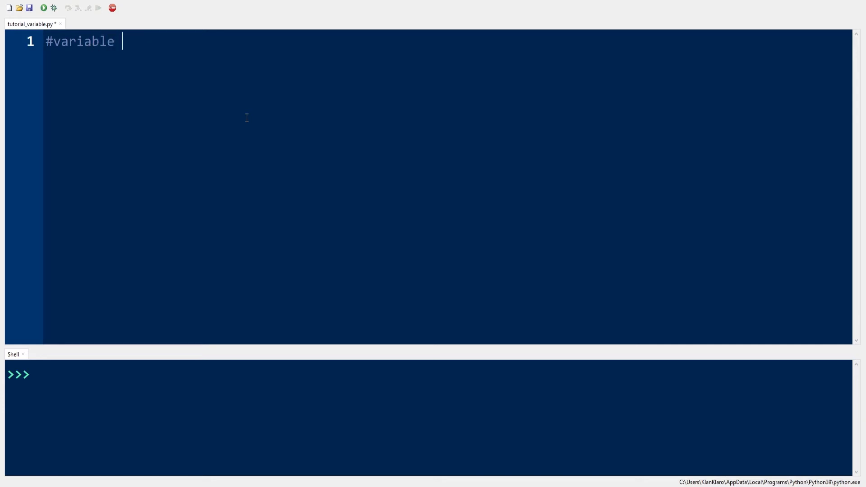
{"action": "type", "text": "a"}
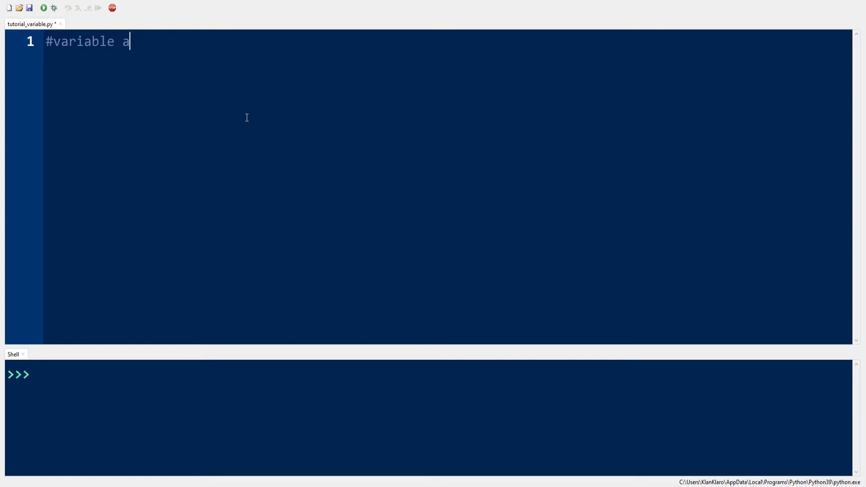
{"action": "type", "text": "names"}
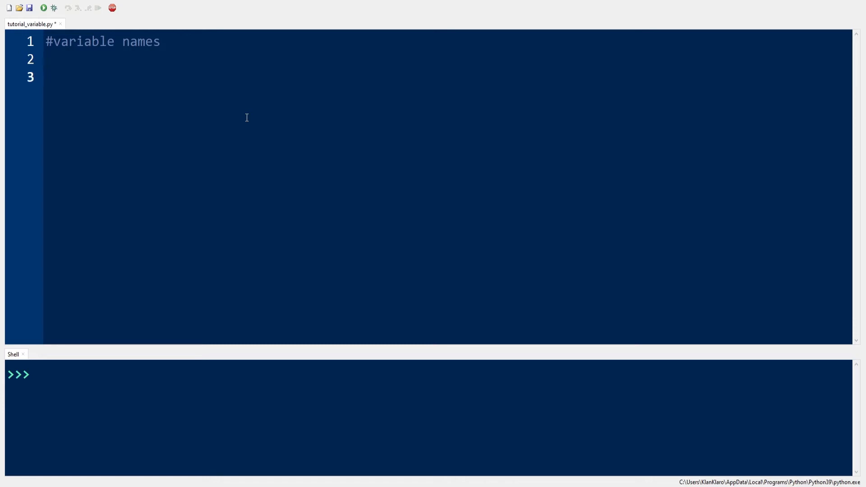
- Assign first_name = "John" and last_name = "Wick" on separate lines
{"action": "type", "text": "first"}
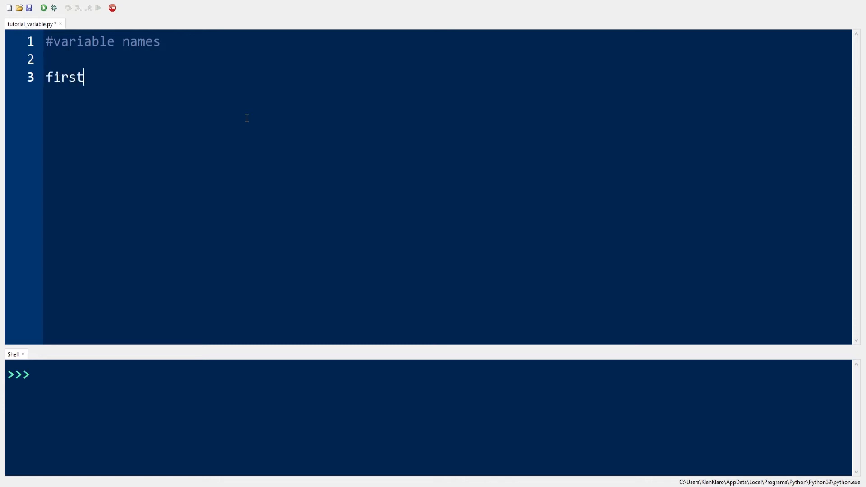
{"action": "type", "text": "_nam"}
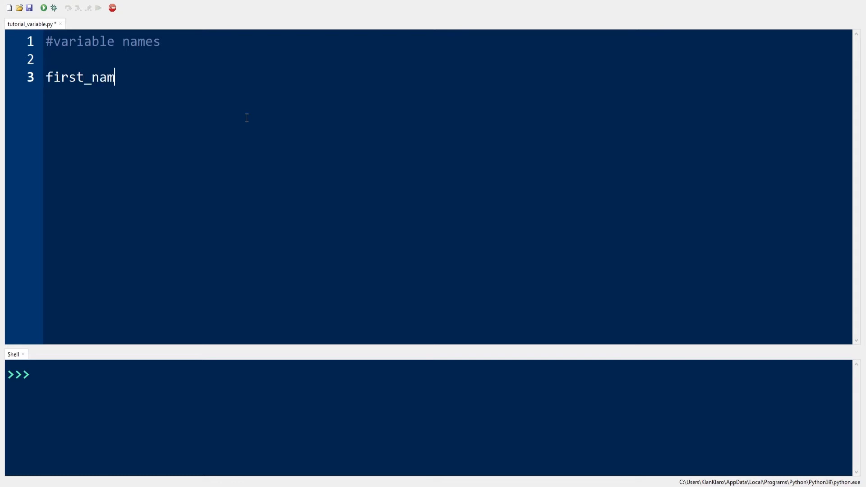
{"action": "type", "text": "e"}
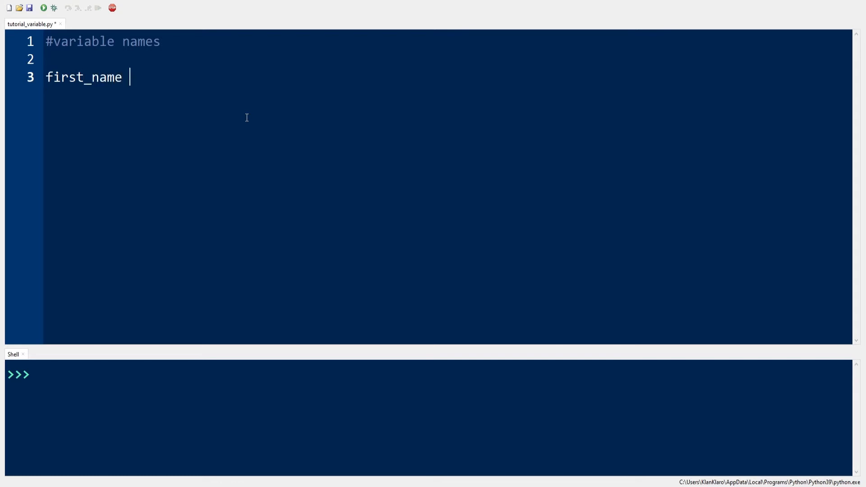
{"action": "type", "text": "="}
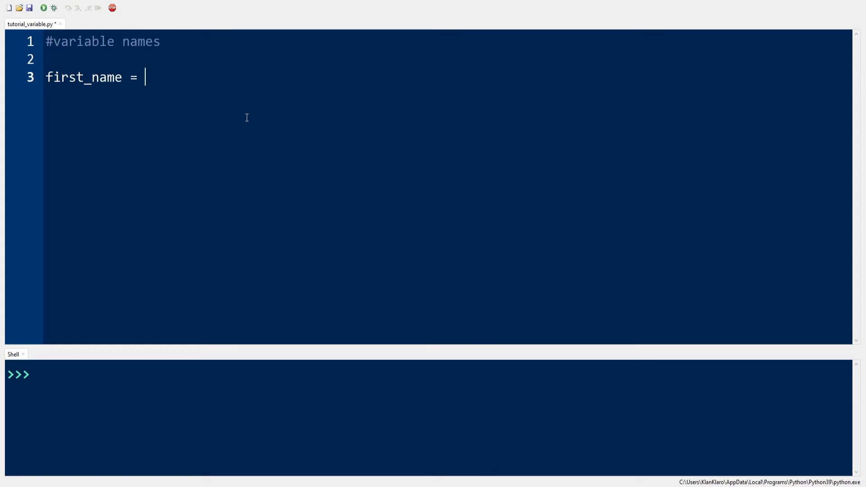
{"action": "type", "text": "\"Joh"}
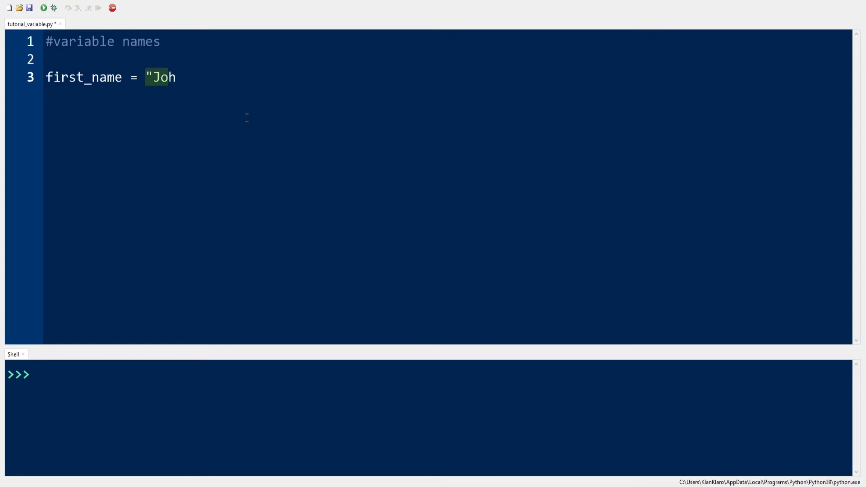
{"action": "type", "text": "n\""}
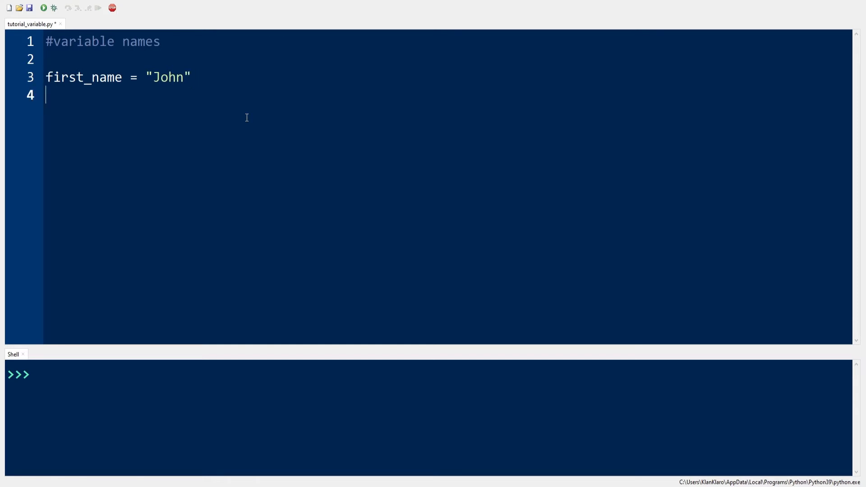
{"action": "type", "text": "la"}
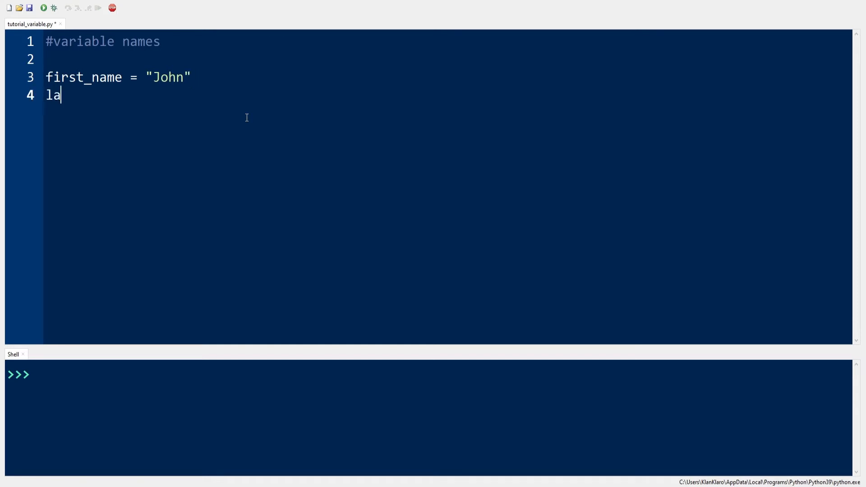
{"action": "type", "text": "st_nam"}
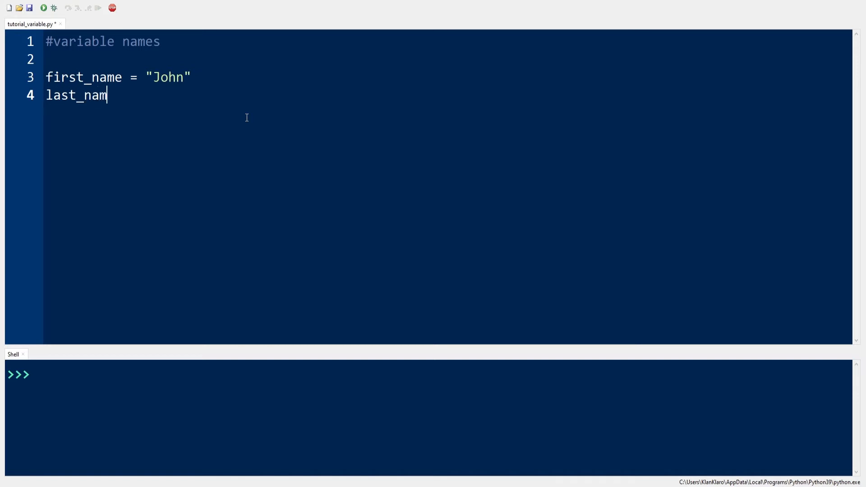
{"action": "type", "text": "e ="}
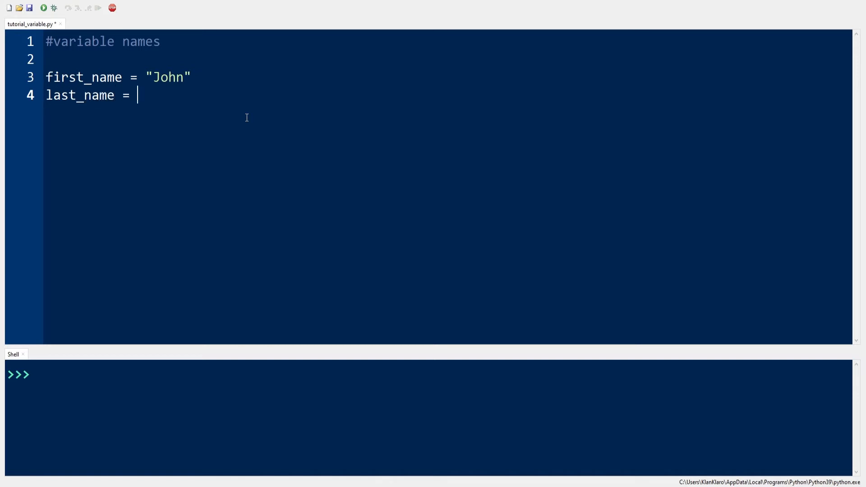
{"action": "type", "text": "\"Wick\""}
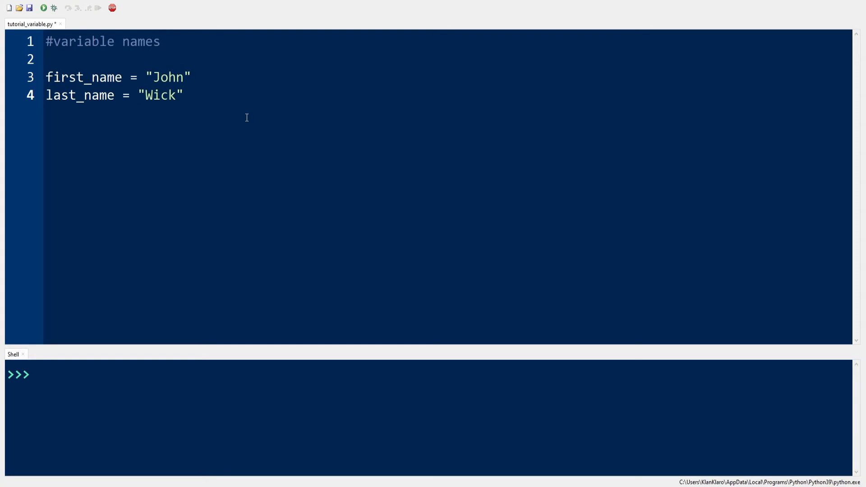
{"action": "left_click", "coordinate": [184, 95]}
{"action": "type", "text": "#a variable name must start with a letter or underscore character"}
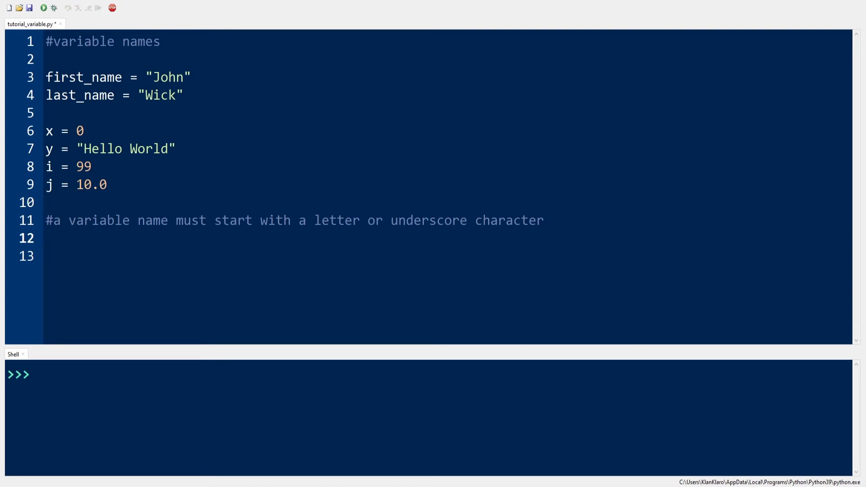
- Add scorecounter, score_counter, _scorecounter and _score_counter = 0, then start the next rule comment
{"action": "type", "text": "s"}
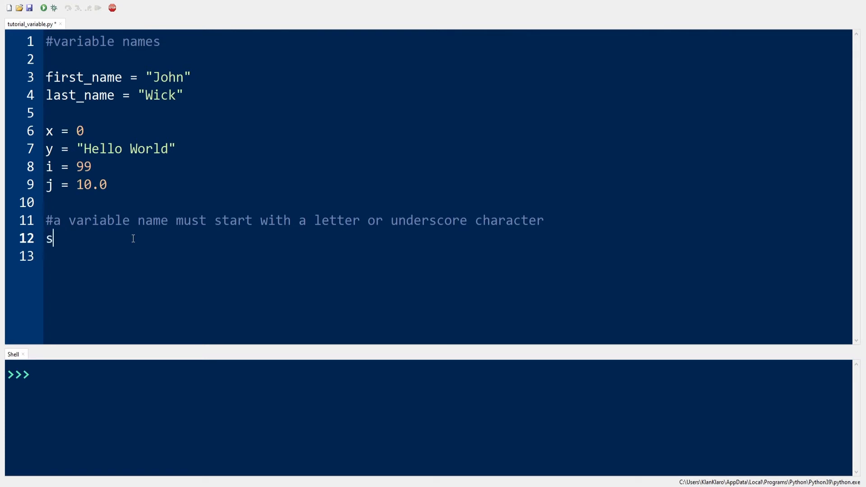
{"action": "type", "text": "corecounter = 0"}
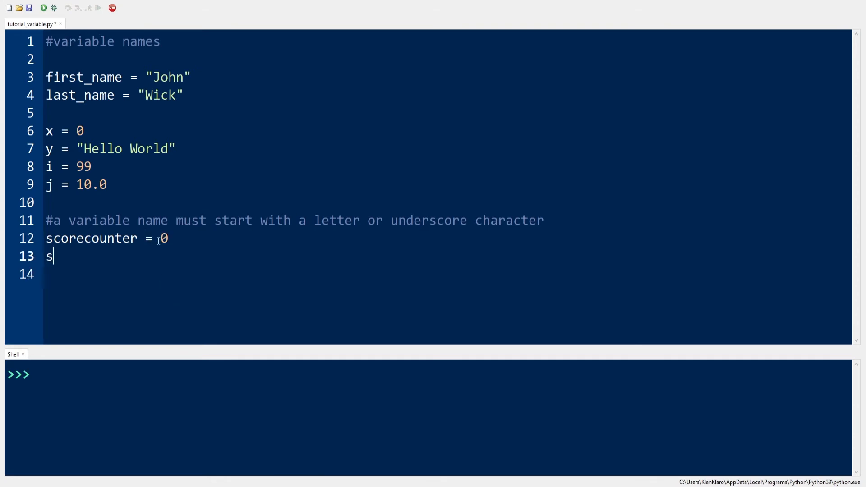
{"action": "type", "text": "core_counter = 0"}
{"action": "left_click", "coordinate": [448, 274]}
{"action": "type", "text": "_sc"}
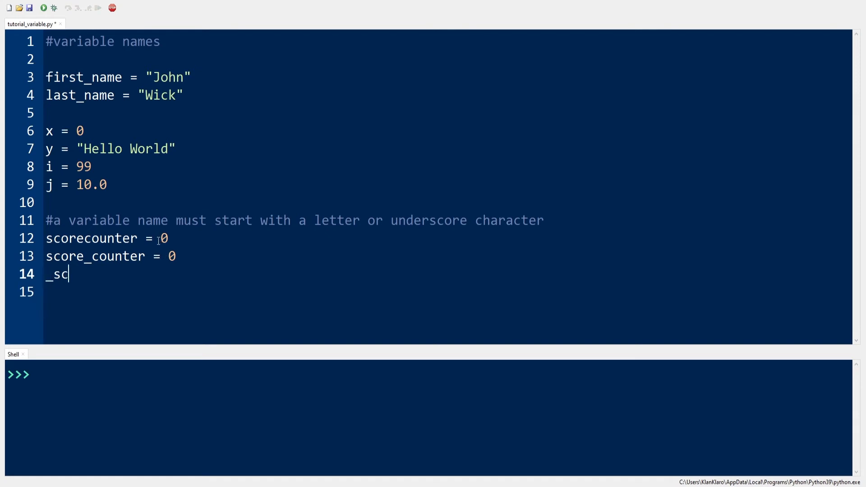
{"action": "type", "text": "orecounter = 0"}
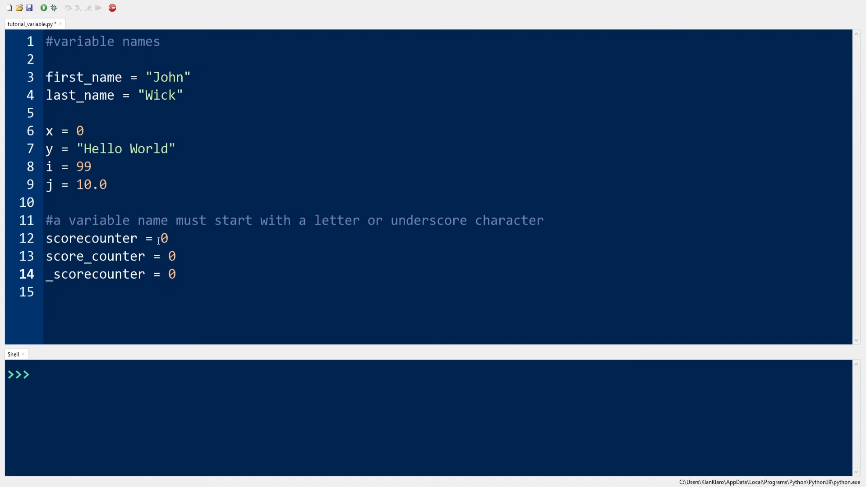
{"action": "type", "text": "_score_cou"}
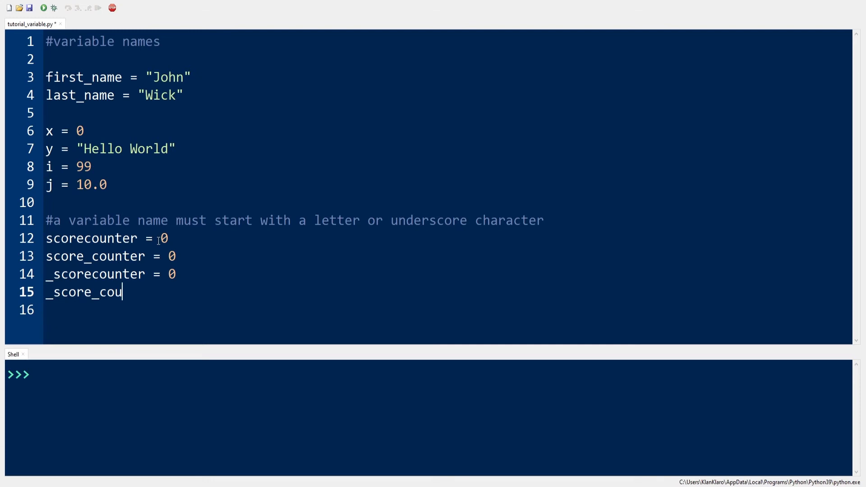
{"action": "type", "text": "nter = 0"}
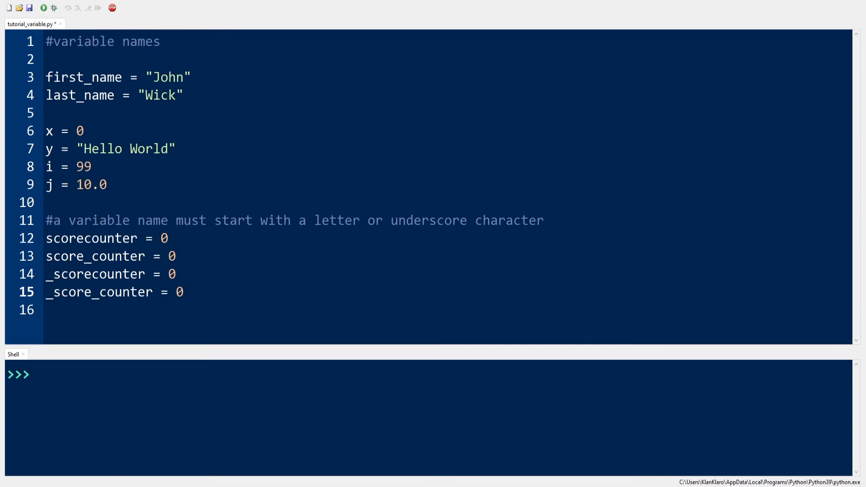
{"action": "type", "text": "#a variable name cannot start with a number"}
{"action": "type", "text": "23jum"}
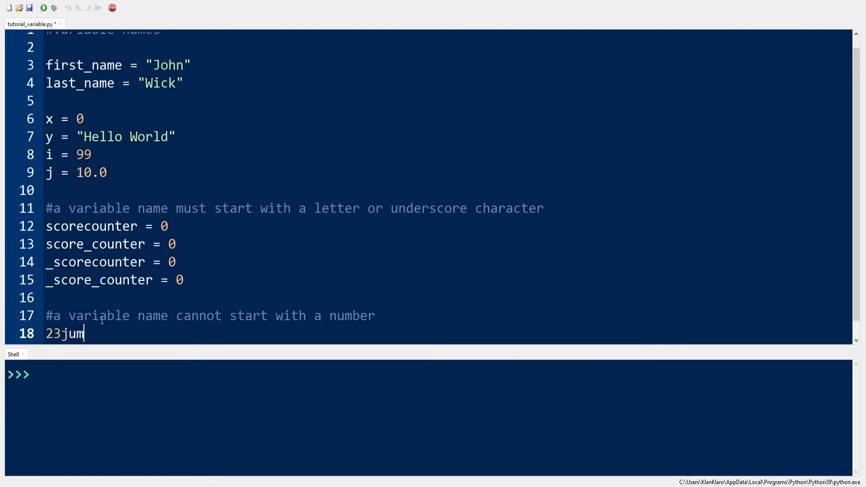
- Write 23jumpstreet = "cool movie", run it to show the SyntaxError, comment it out and begin the next rule comment
{"action": "type", "text": "pstreet = \"cool movie\""}
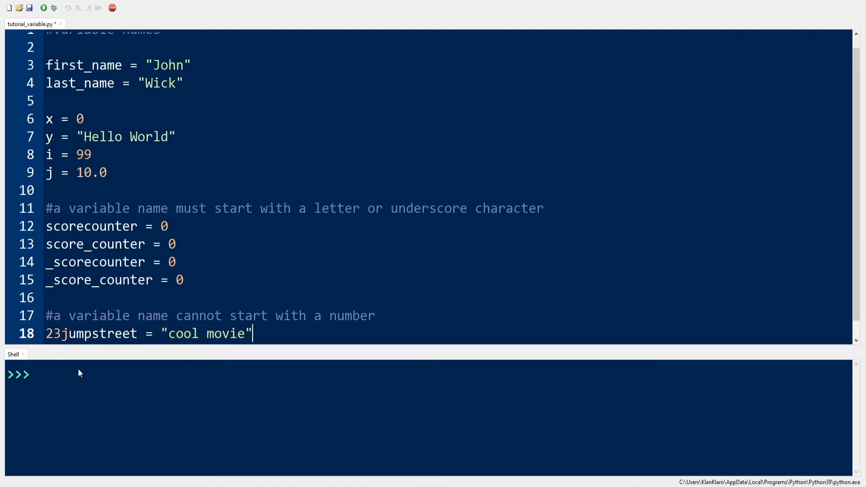
{"action": "left_click", "coordinate": [44, 8]}
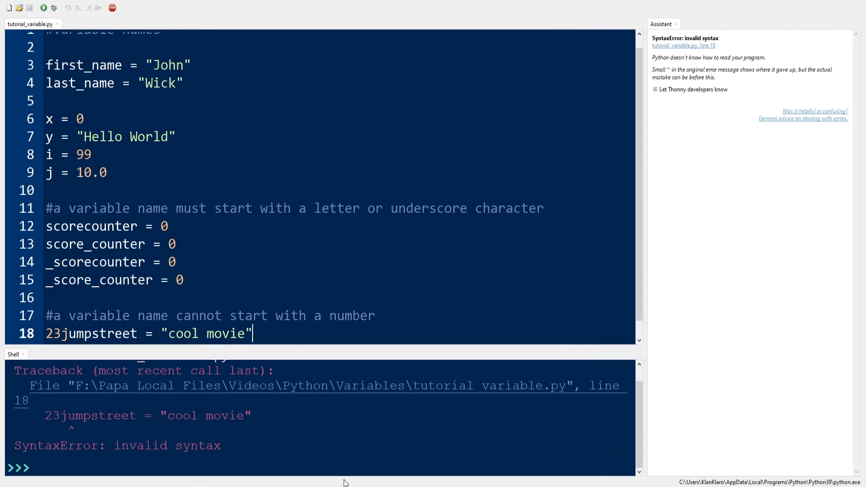
{"action": "type", "text": "#"}
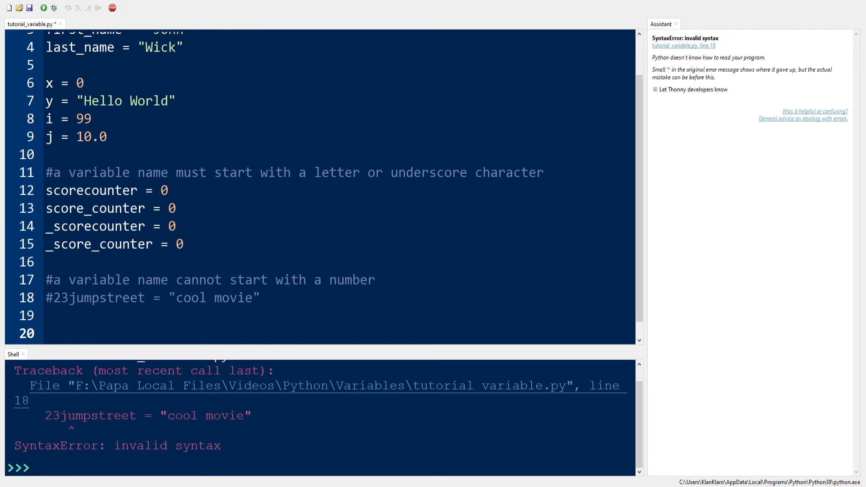
{"action": "type", "text": "#a variable name can"}
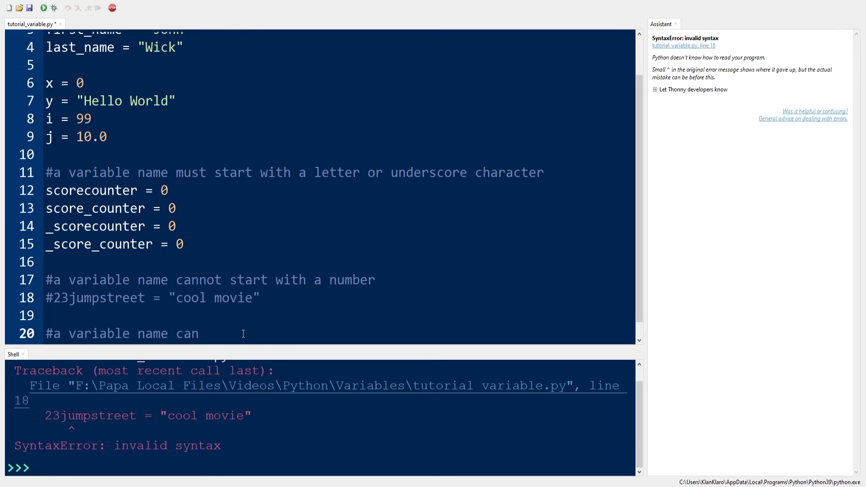
{"action": "type", "text": "a"}
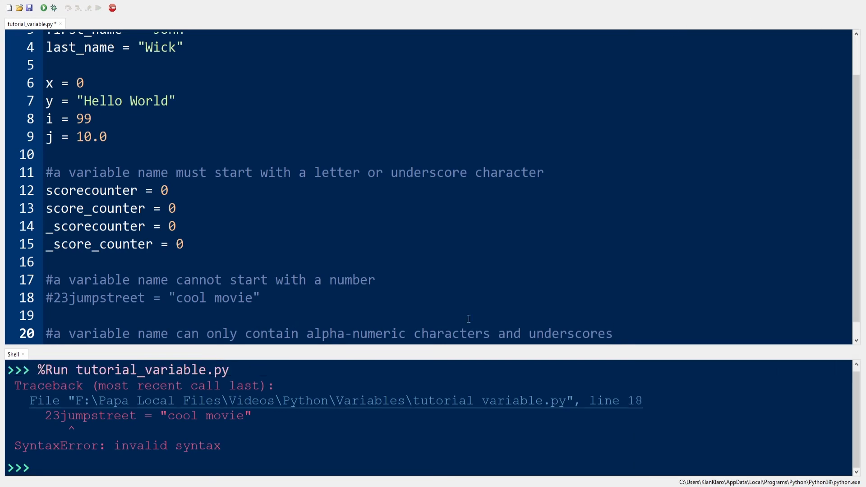
- Add counter5, _counter5, counter_5 and _counter_5 = 20 under the alphanumeric rule
{"action": "scroll", "scroll_direction": "down", "scroll_amount": 3}
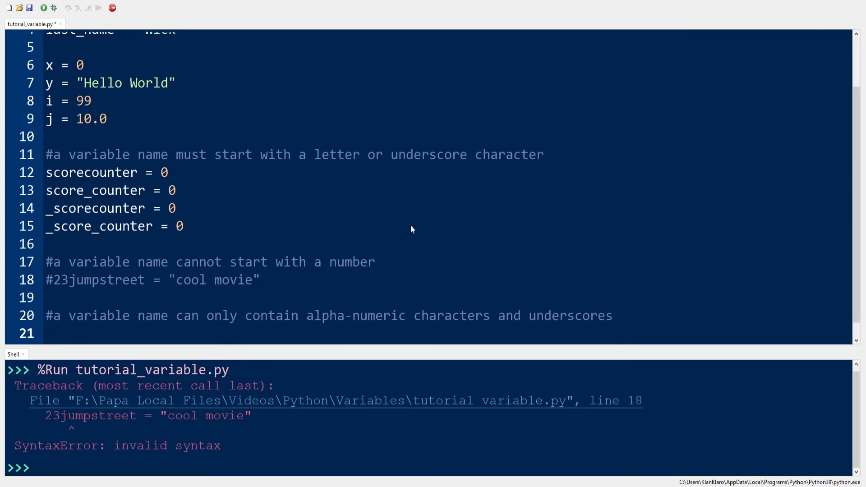
{"action": "type", "text": "counter5 = 20"}
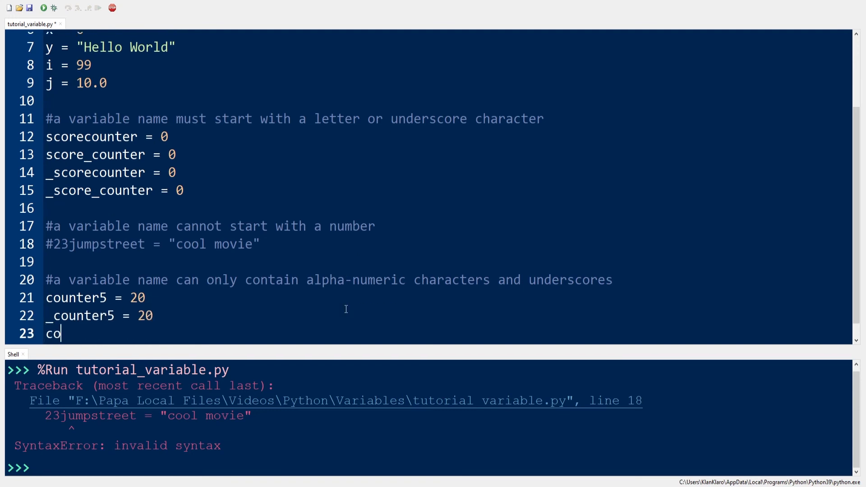
{"action": "type", "text": "unter_5 = 20"}
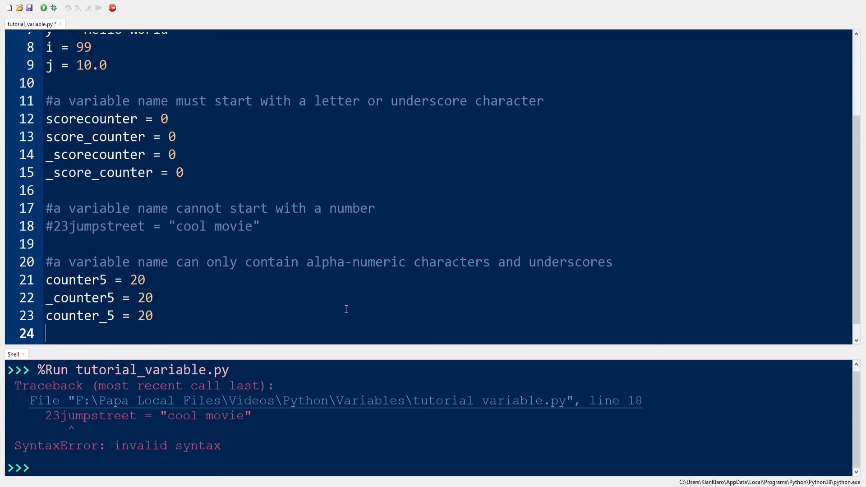
{"action": "type", "text": "_counter_5 = 20"}
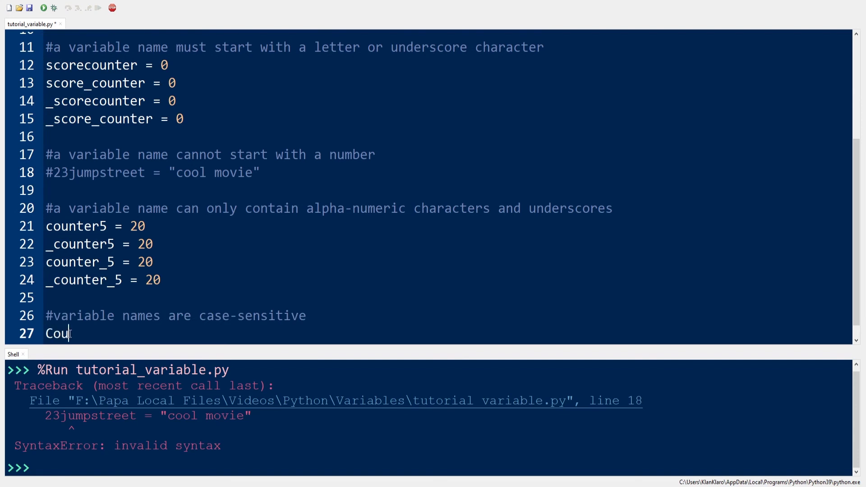
- Add Counter = 0 and counter = 0 under the case-sensitivity comment, then start COUNTER
{"action": "type", "text": "nter"}
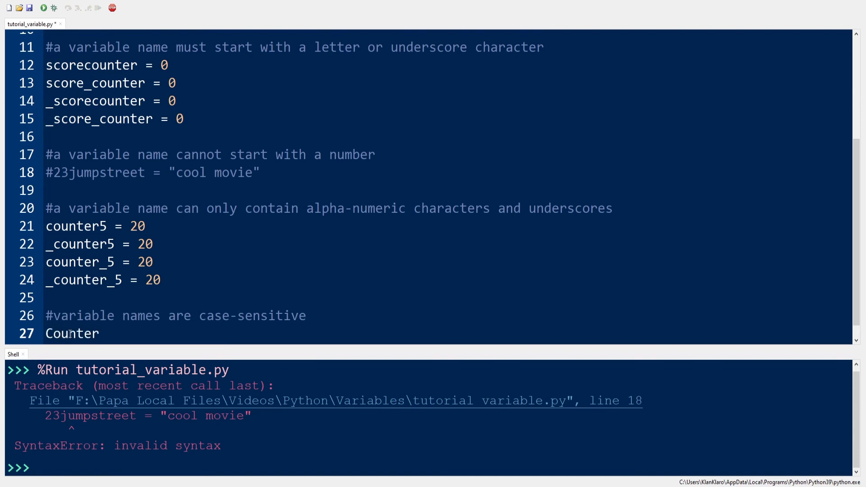
{"action": "type", "text": "= 0"}
{"action": "type", "text": "c"}
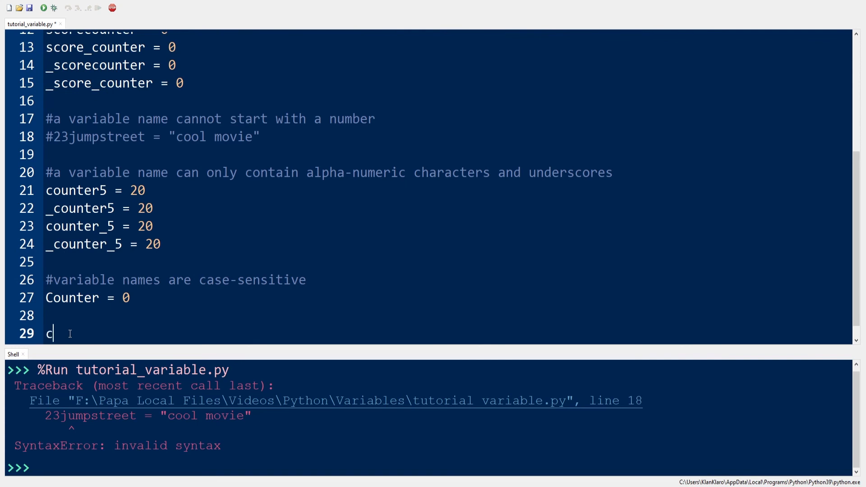
{"action": "type", "text": "ounter"}
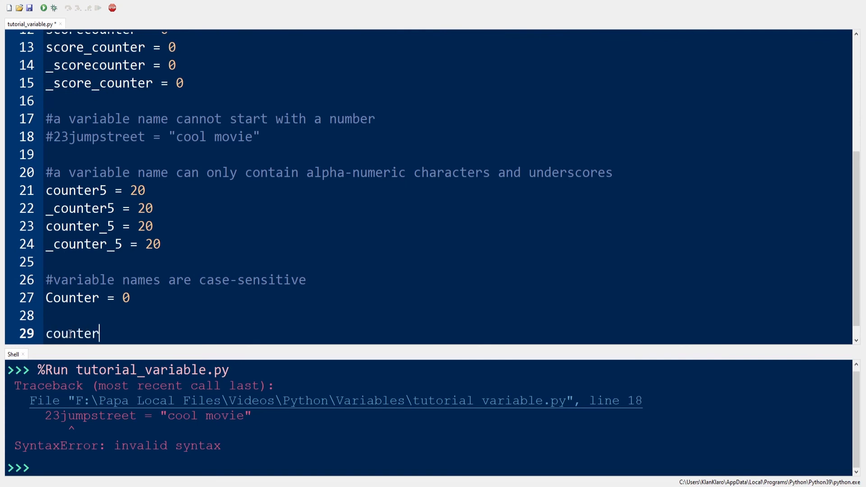
{"action": "type", "text": "= 0"}
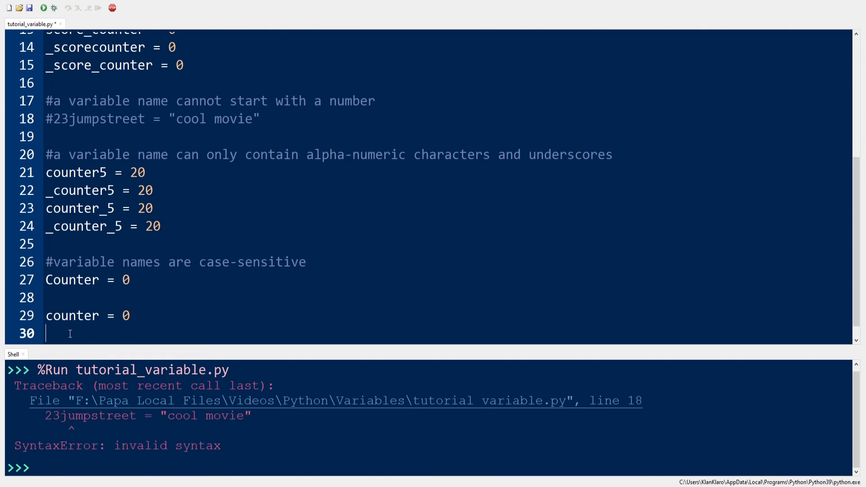
{"action": "type", "text": "COUNTER"}
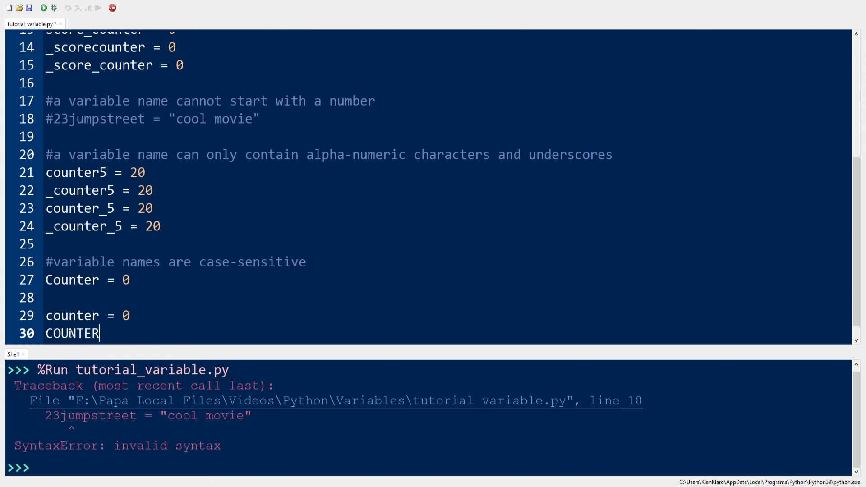